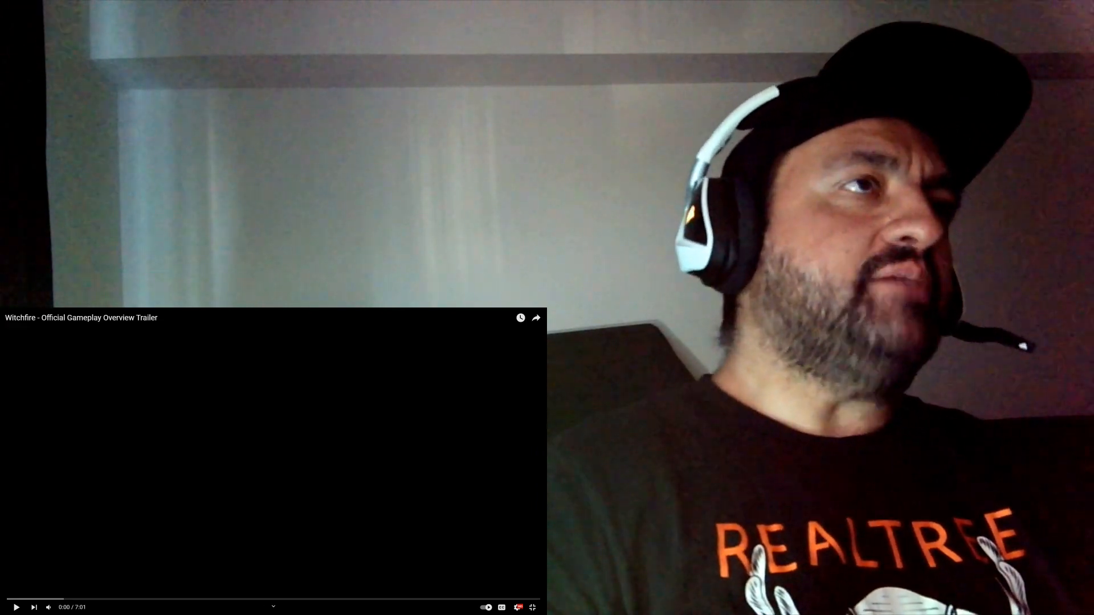
Step: Start playback of the Witchfire - Official Gameplay Overview Trailer in the embedded player
{"action": "left_click", "coordinate": [15, 607]}
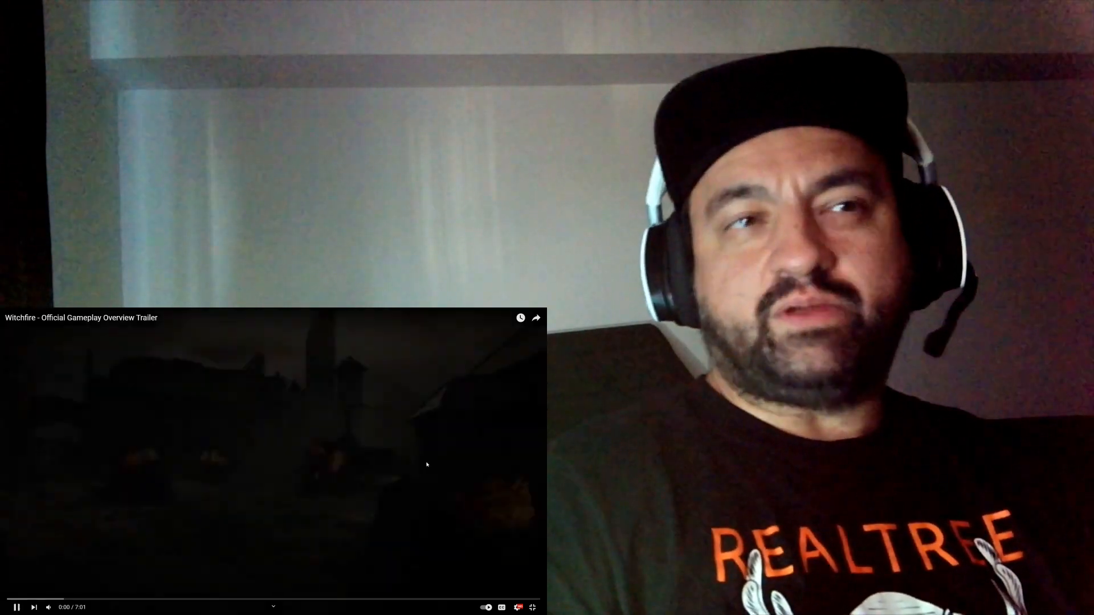